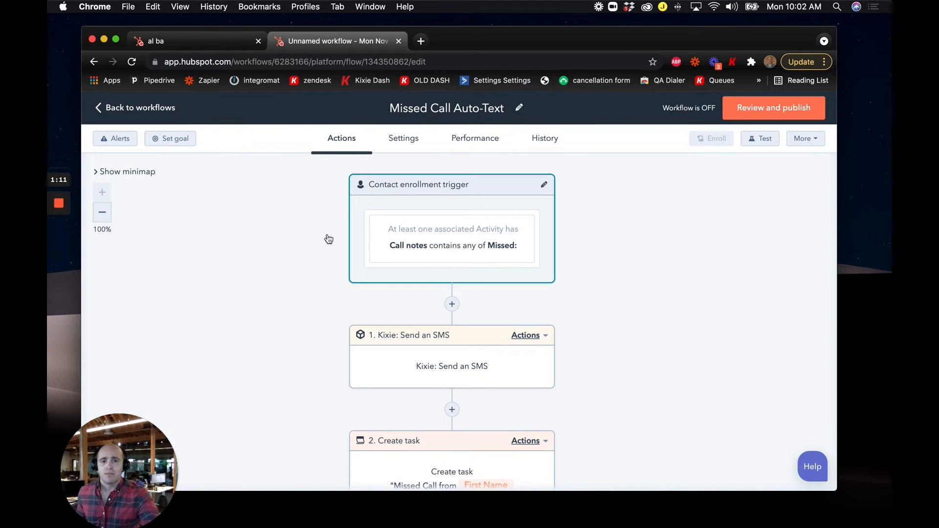
Open the Contact enrollment trigger showing call notes containing 'Missed:'.
{"action": "left_click", "coordinate": [417, 185]}
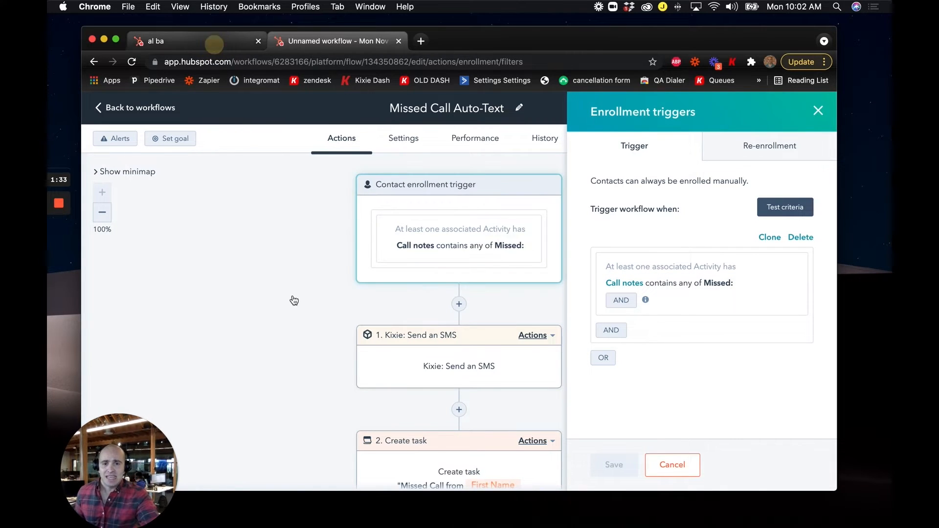
Discard the trigger settings unchanged and open the Kixie: Send an SMS action.
{"action": "left_click", "coordinate": [158, 40]}
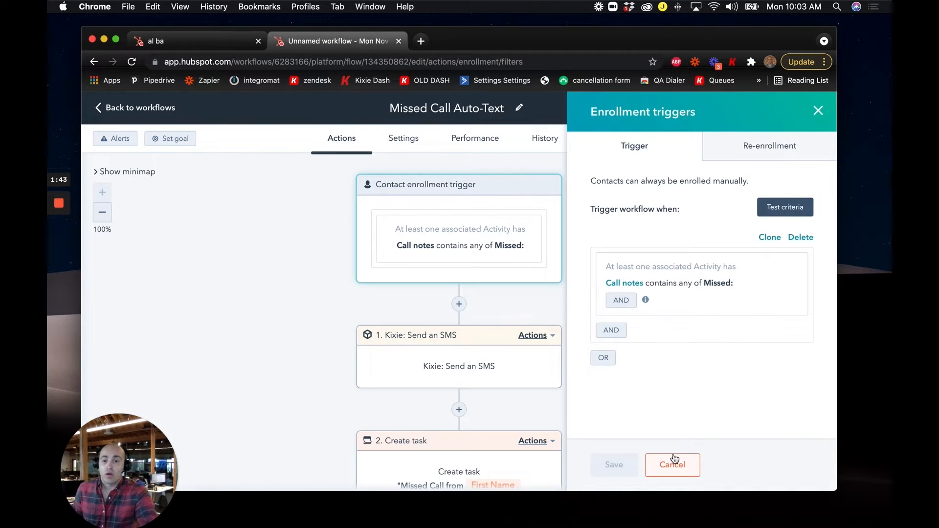
{"action": "left_click", "coordinate": [672, 464]}
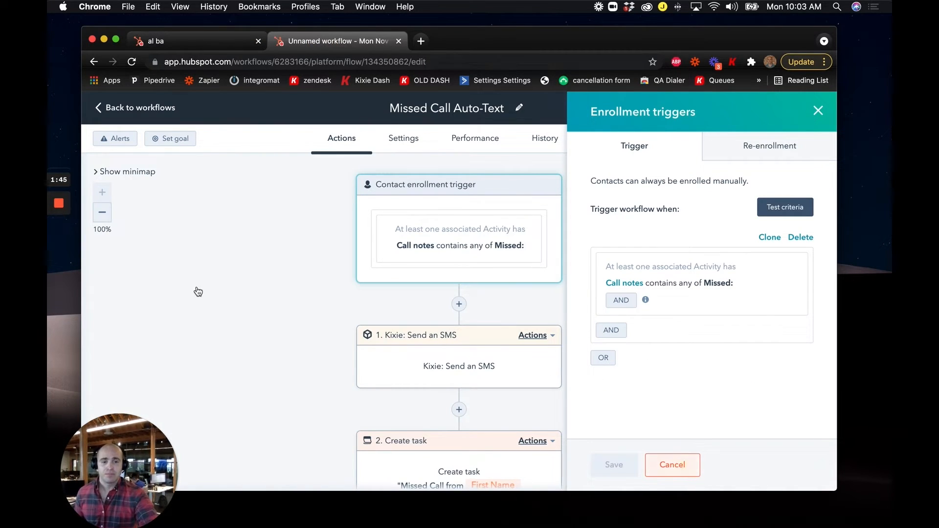
{"action": "left_click", "coordinate": [672, 465]}
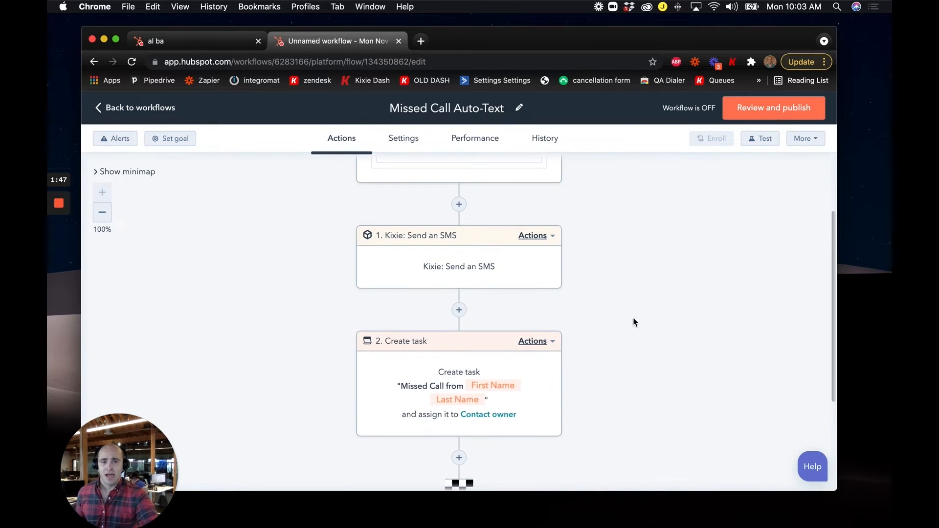
{"action": "left_click", "coordinate": [458, 267]}
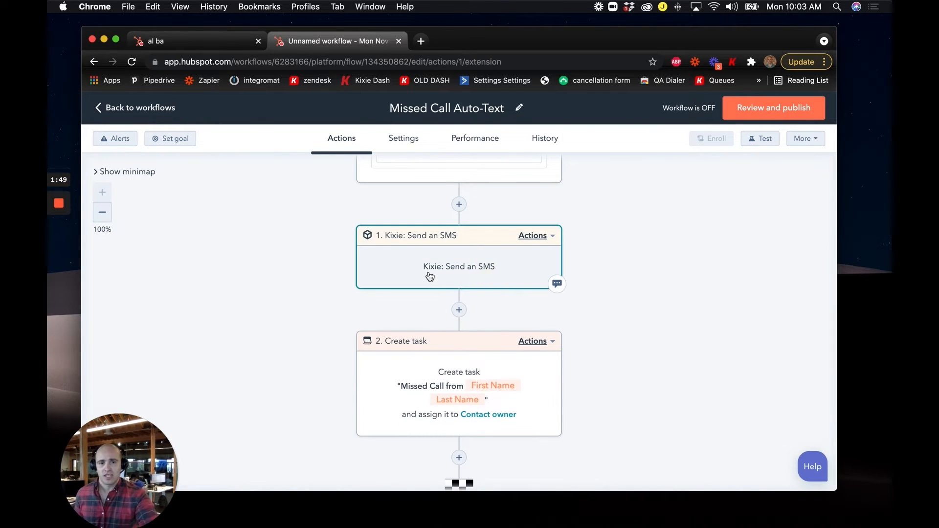
{"action": "left_click", "coordinate": [458, 267]}
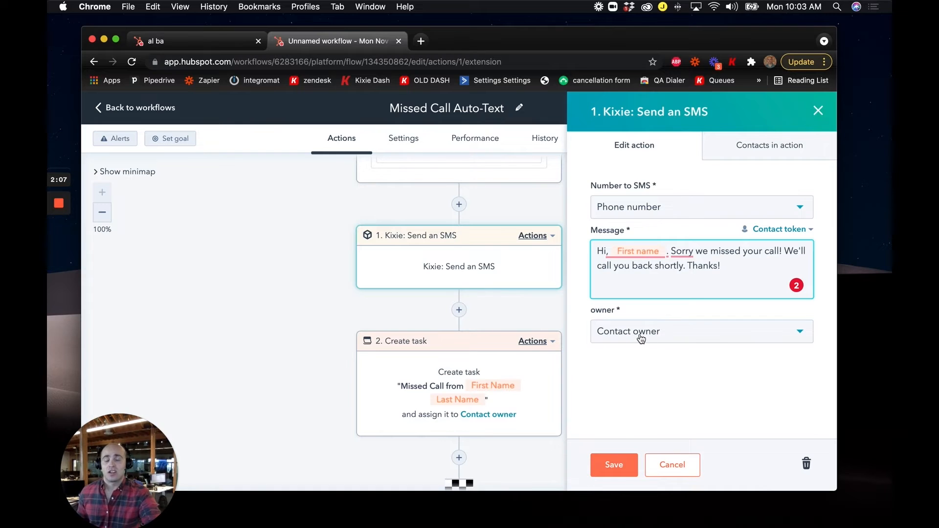
{"action": "mouse_move", "coordinate": [675, 322]}
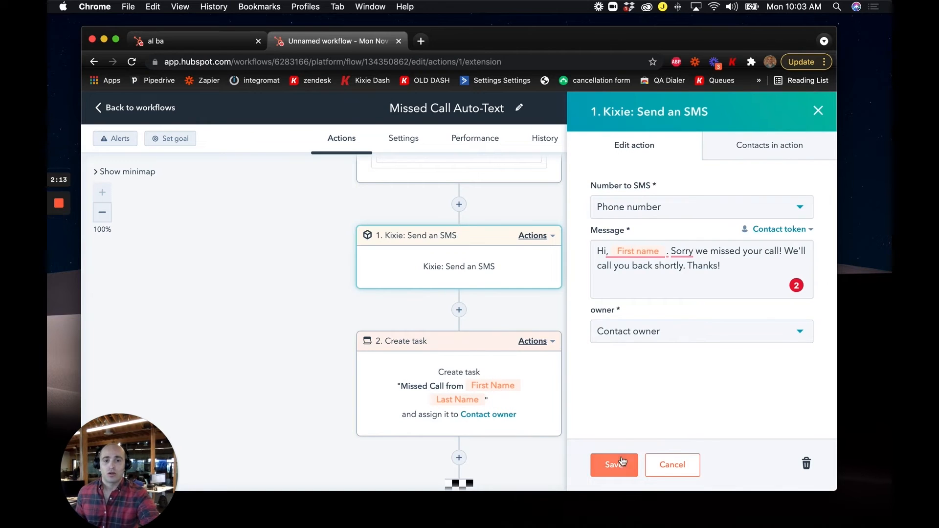
{"action": "left_click", "coordinate": [614, 465]}
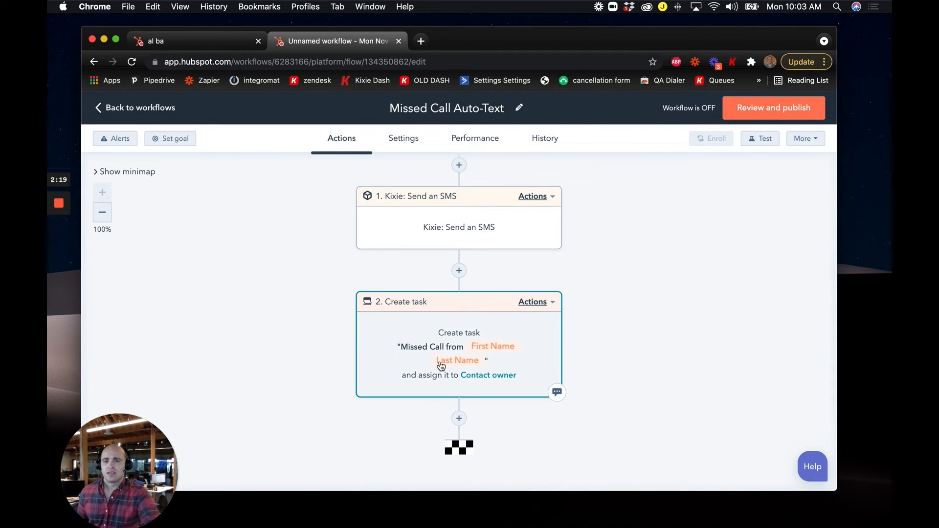
{"action": "left_click", "coordinate": [458, 353]}
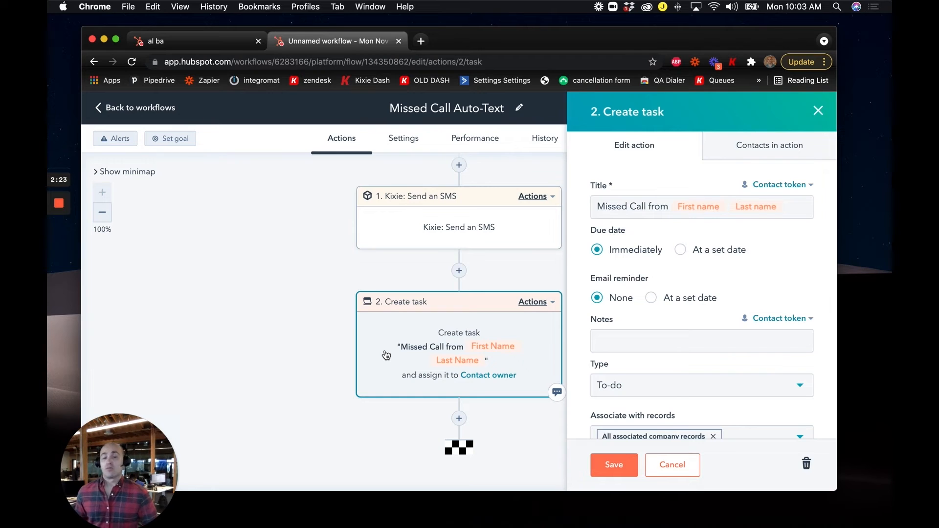
{"action": "mouse_move", "coordinate": [425, 324]}
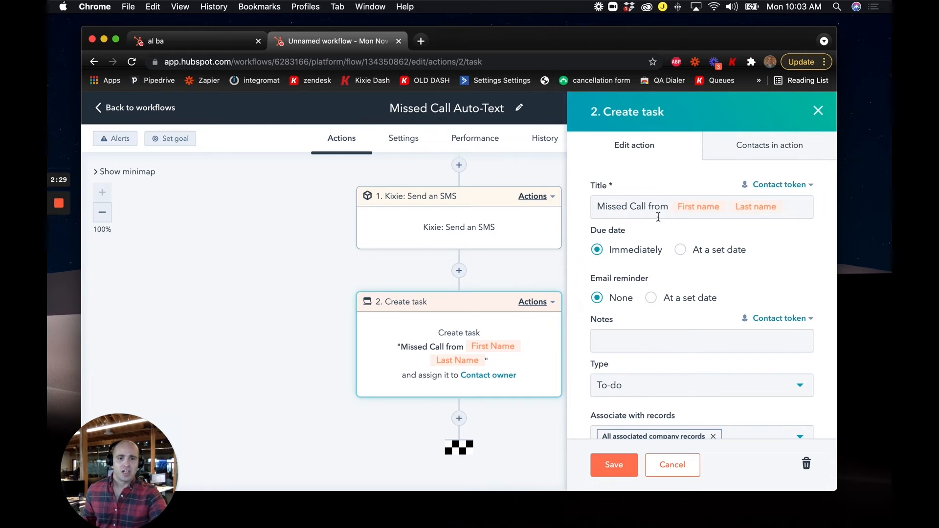
{"action": "scroll", "scroll_direction": "down", "scroll_amount": 3}
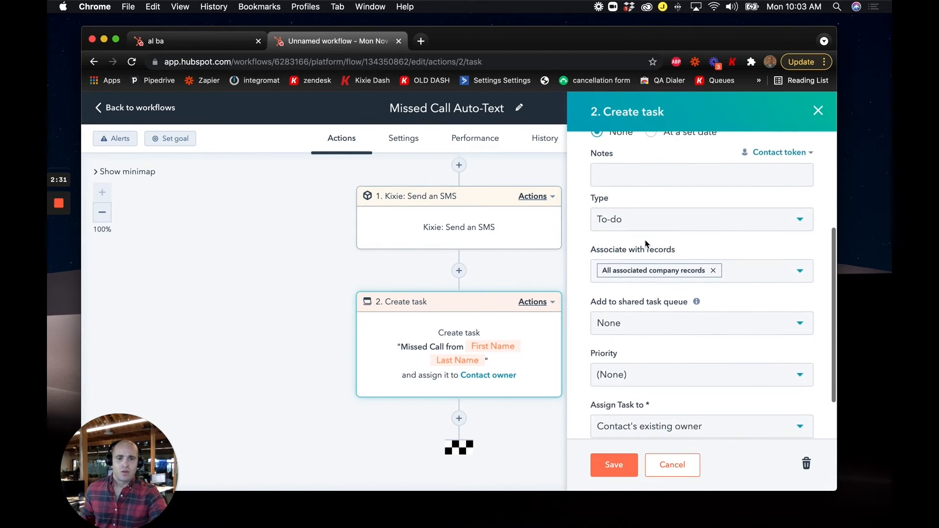
{"action": "scroll", "scroll_direction": "down", "scroll_amount": 3}
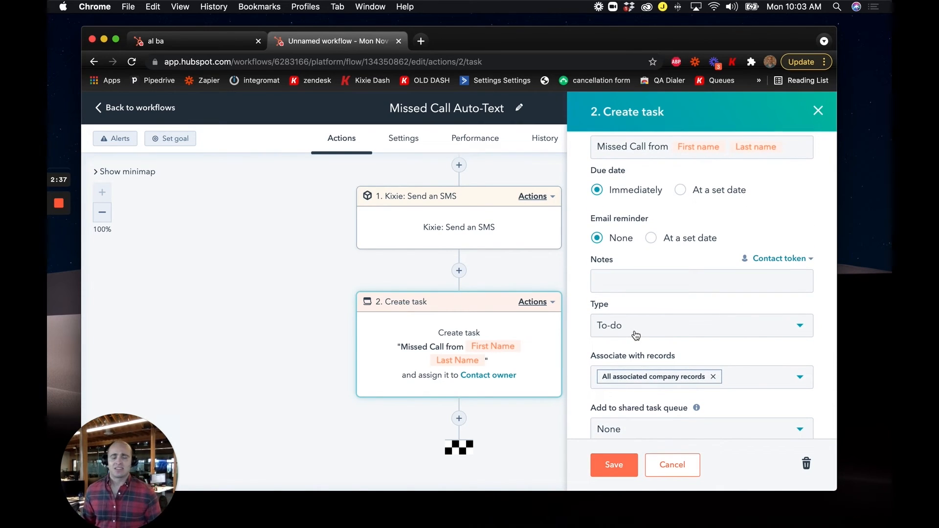
{"action": "mouse_move", "coordinate": [649, 430]}
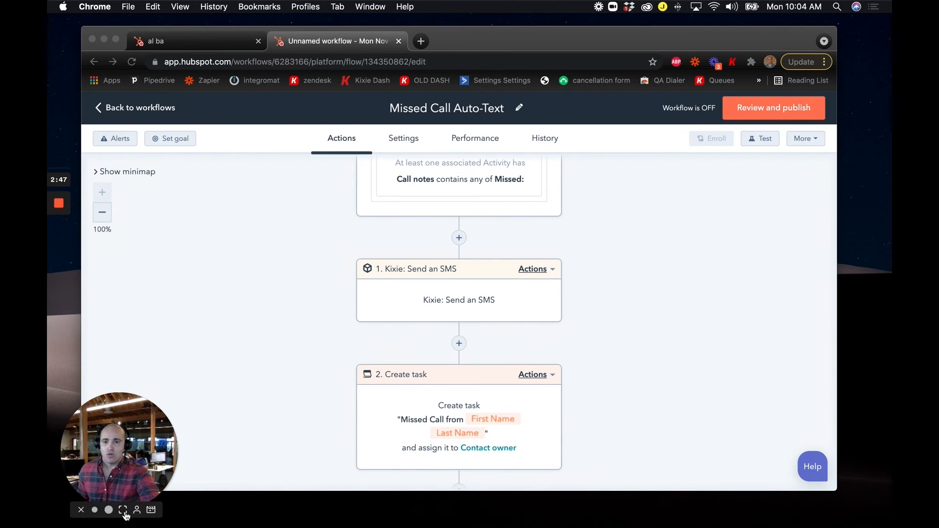
{"action": "left_click", "coordinate": [123, 510]}
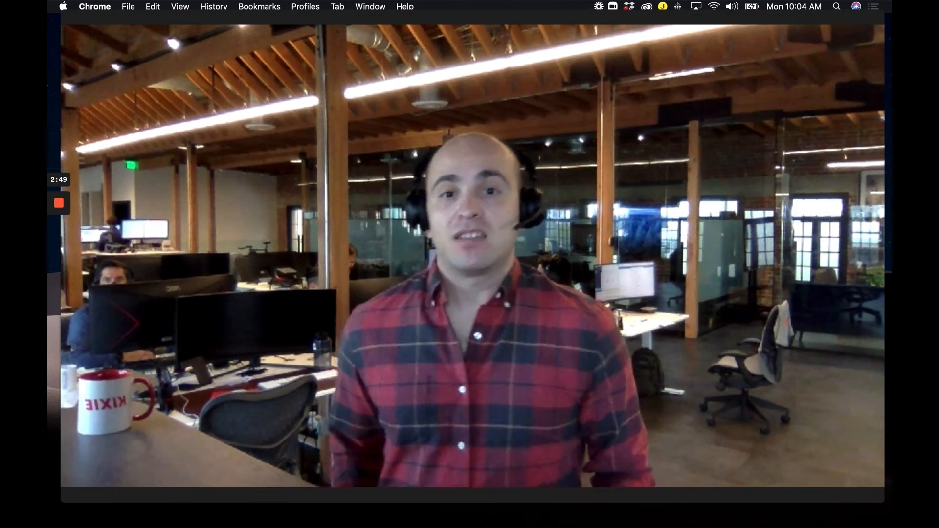